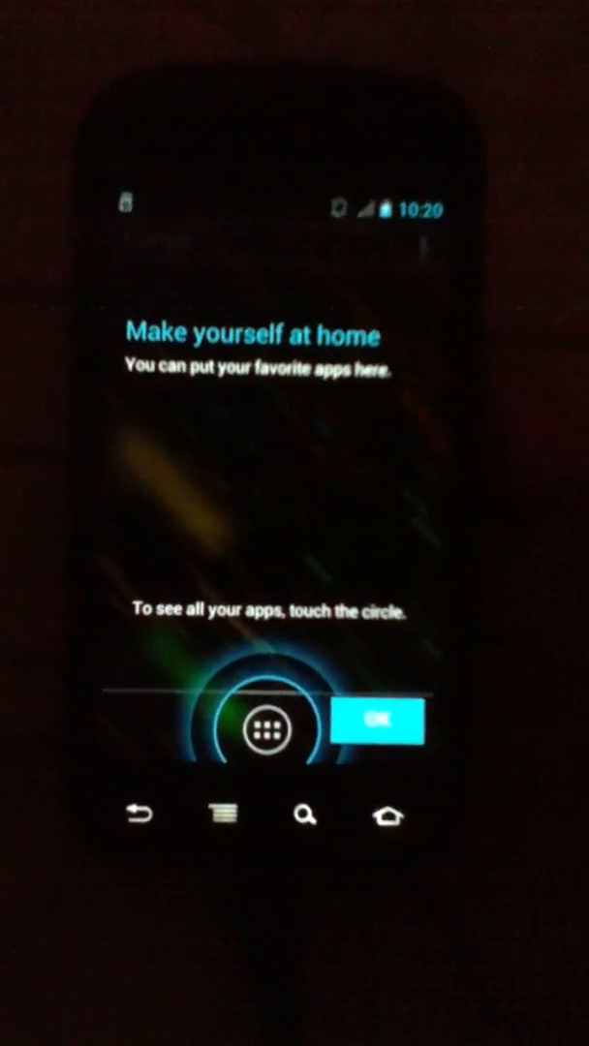
Dismiss the 'Make yourself at home' intro overlay to reach the home screen.
left_click(376, 721)
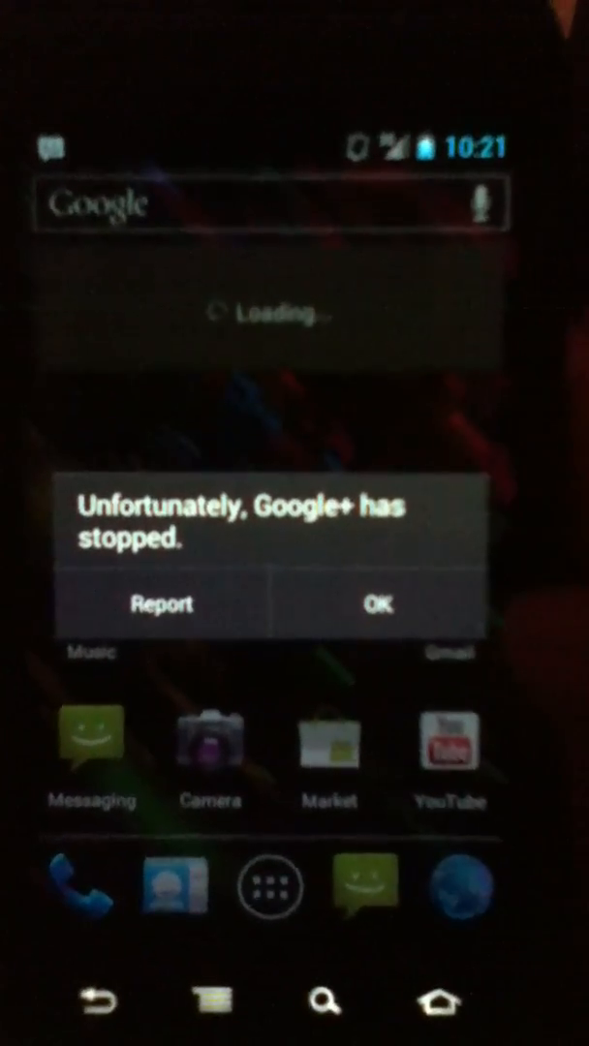
Clear the 'Google+ has stopped' dialog and bring up the 'Choose wallpaper from' options.
left_click(378, 630)
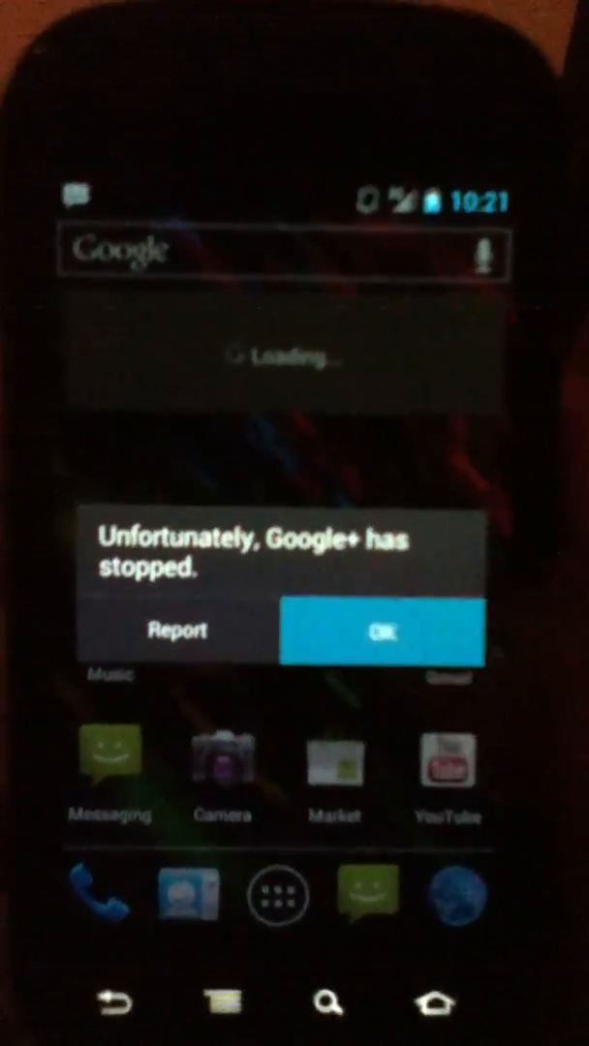
left_click(382, 630)
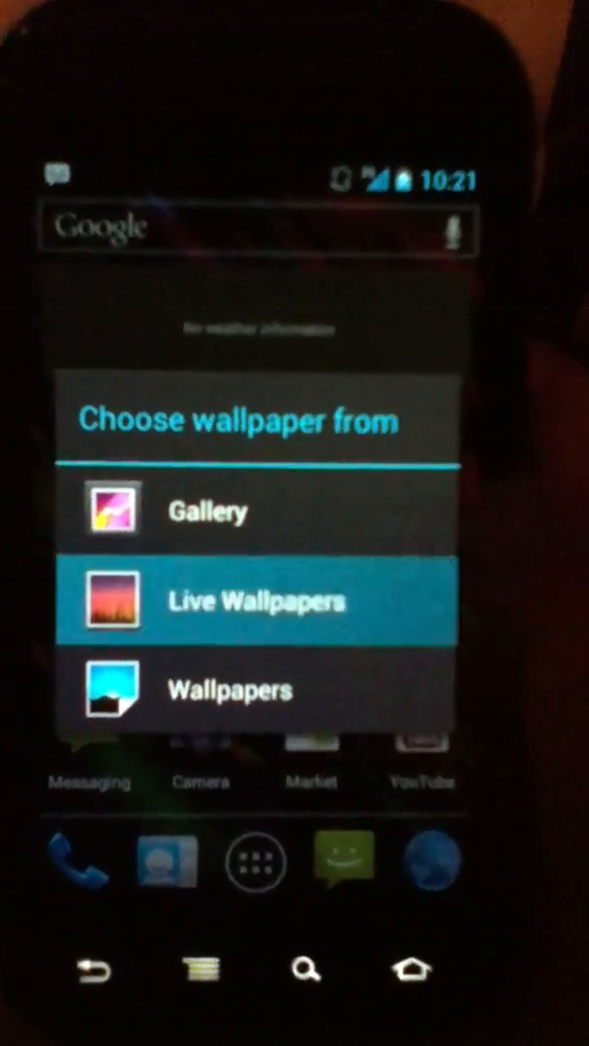
Choose Live Wallpapers as the source and preview an animated blue-particle wallpaper.
left_click(256, 601)
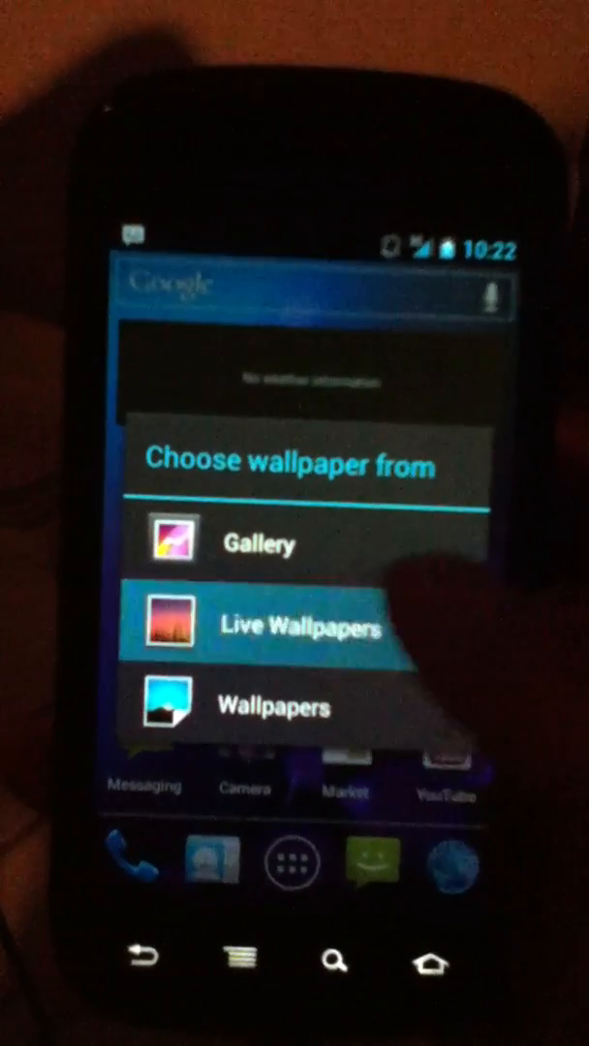
left_click(298, 624)
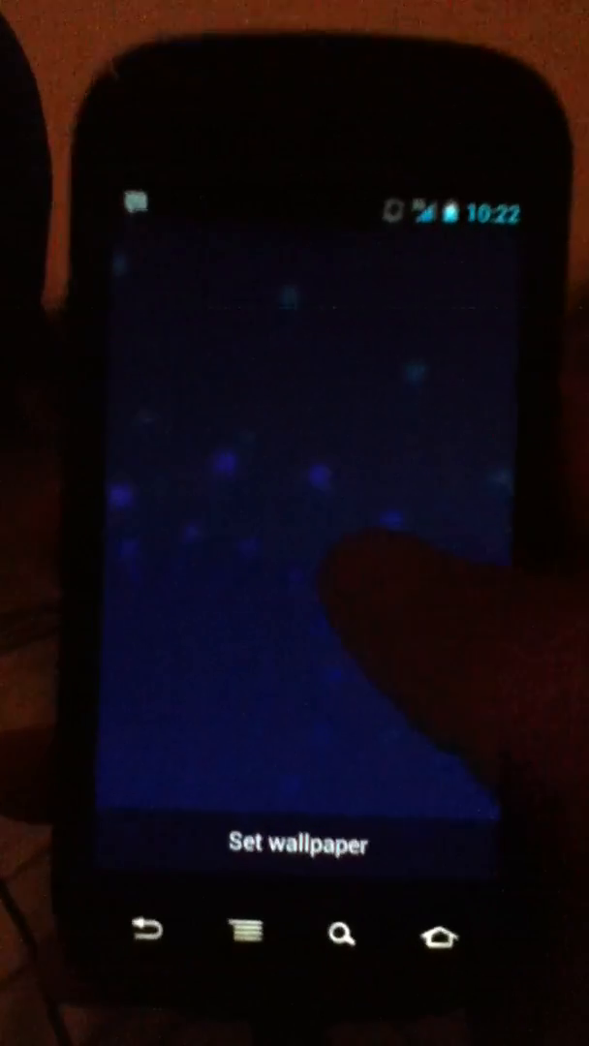
Exit the preview and return to the Live Wallpaper list with Bubbles, Holo Spiral and Phase Beam.
left_click(295, 841)
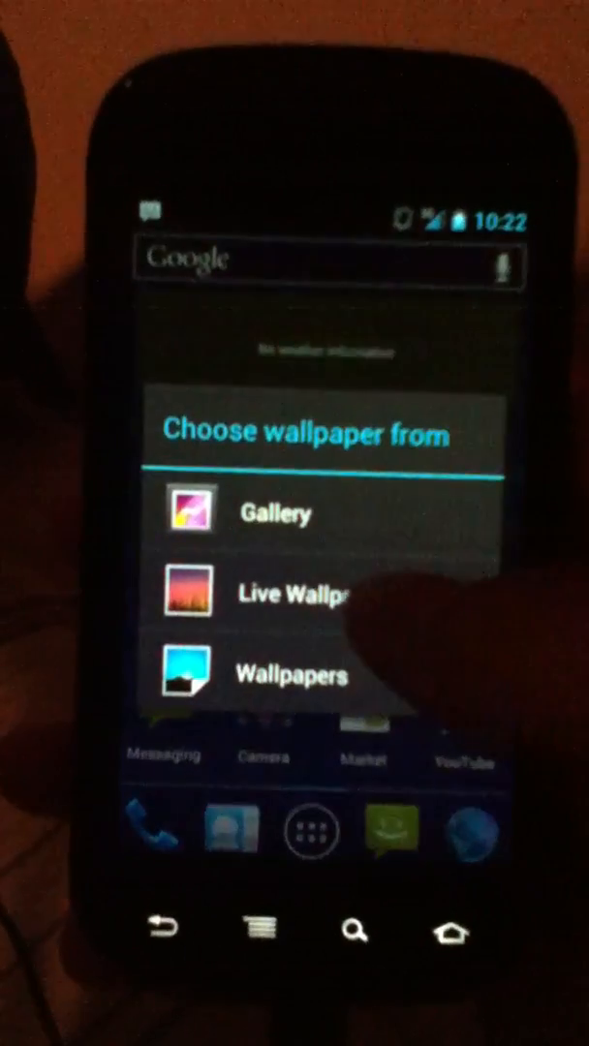
left_click(291, 593)
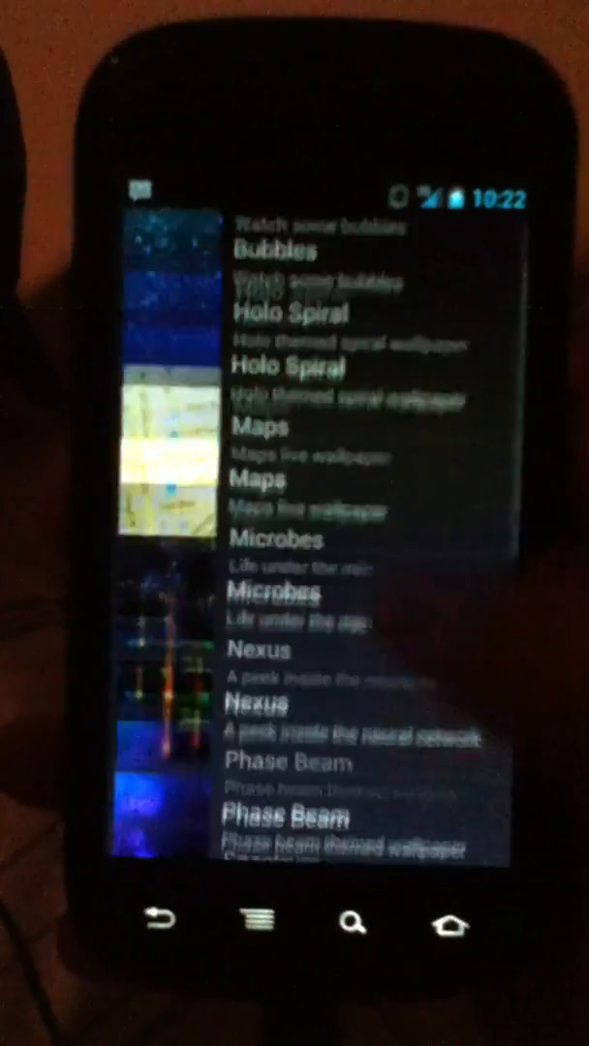